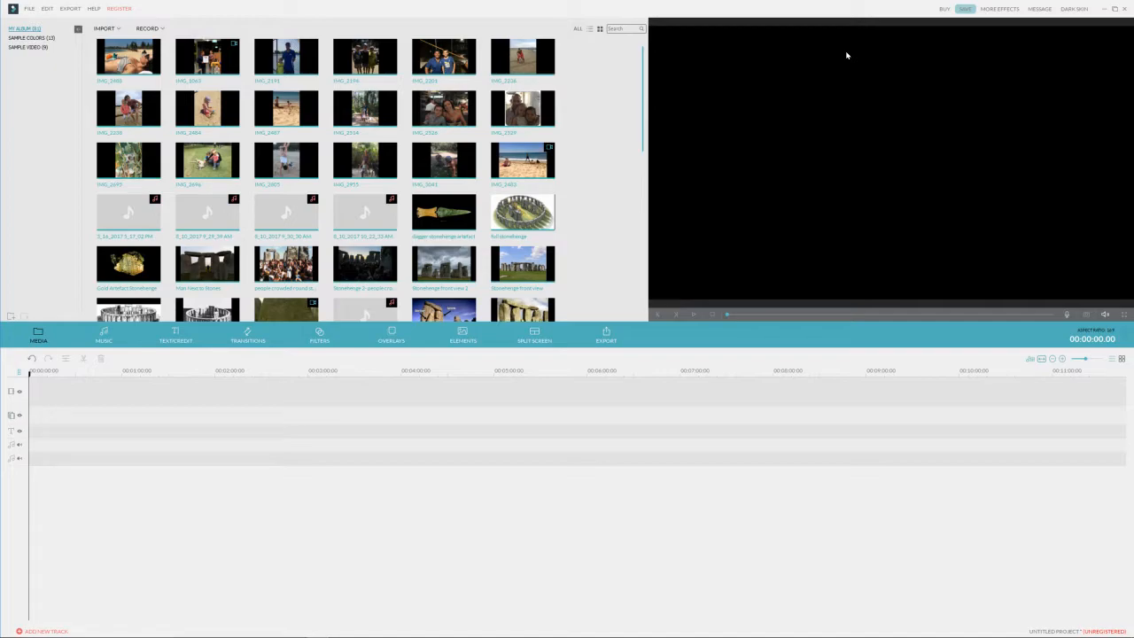
{"action": "mouse_move", "coordinate": [510, 390]}
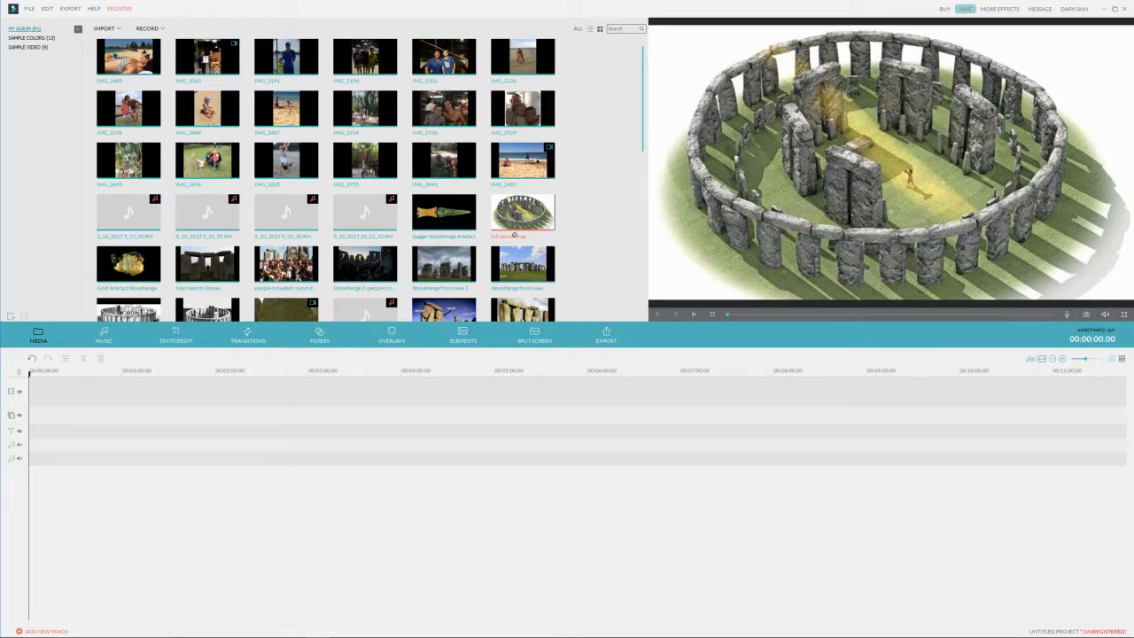
{"action": "mouse_move", "coordinate": [461, 277]}
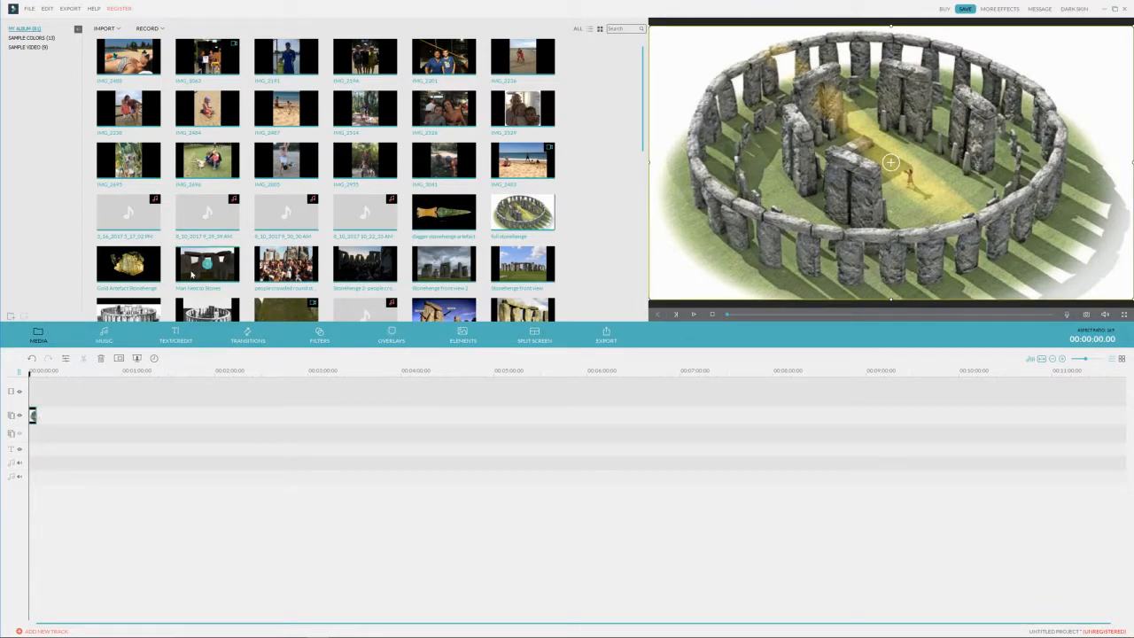
Step: Place the Stonehenge image on the PIP track at the playhead and reach its Mask settings
{"action": "left_click", "coordinate": [174, 337]}
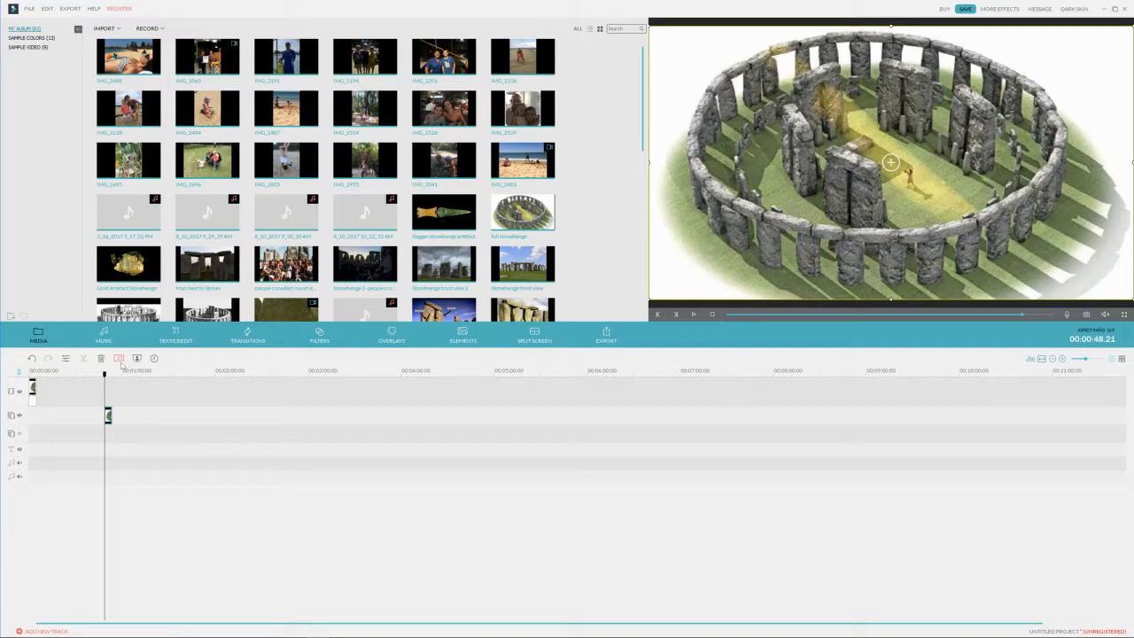
{"action": "mouse_move", "coordinate": [119, 358]}
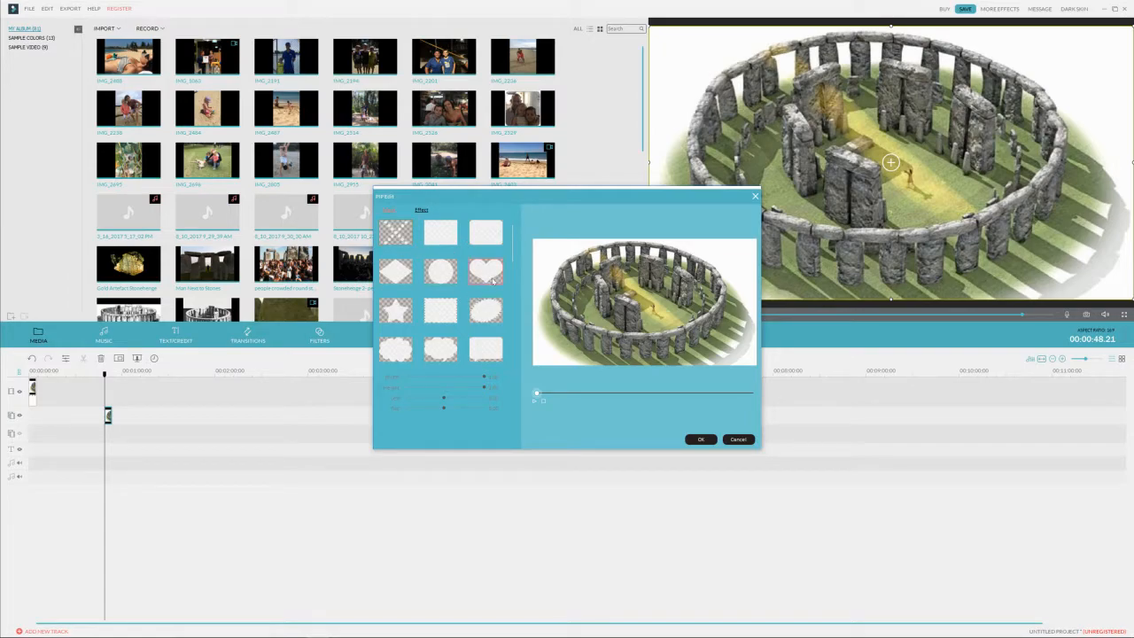
Step: Apply the circle mask and reduce its width so it becomes a tall, slim oval
{"action": "left_click", "coordinate": [439, 270]}
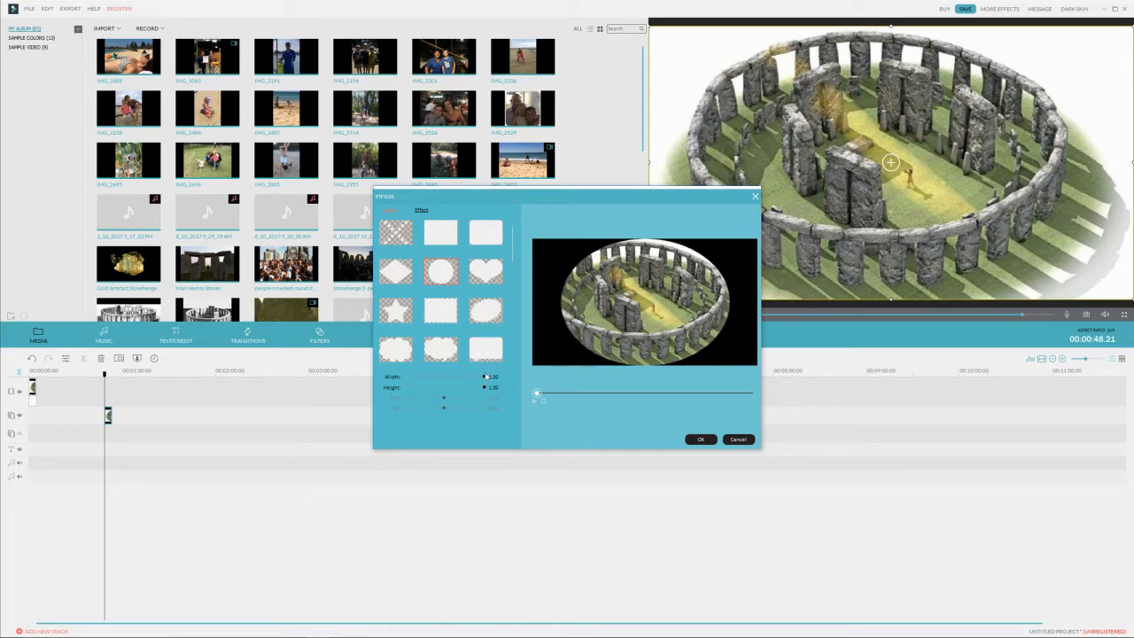
{"action": "left_click_drag", "start_coordinate": [483, 376], "coordinate": [421, 376]}
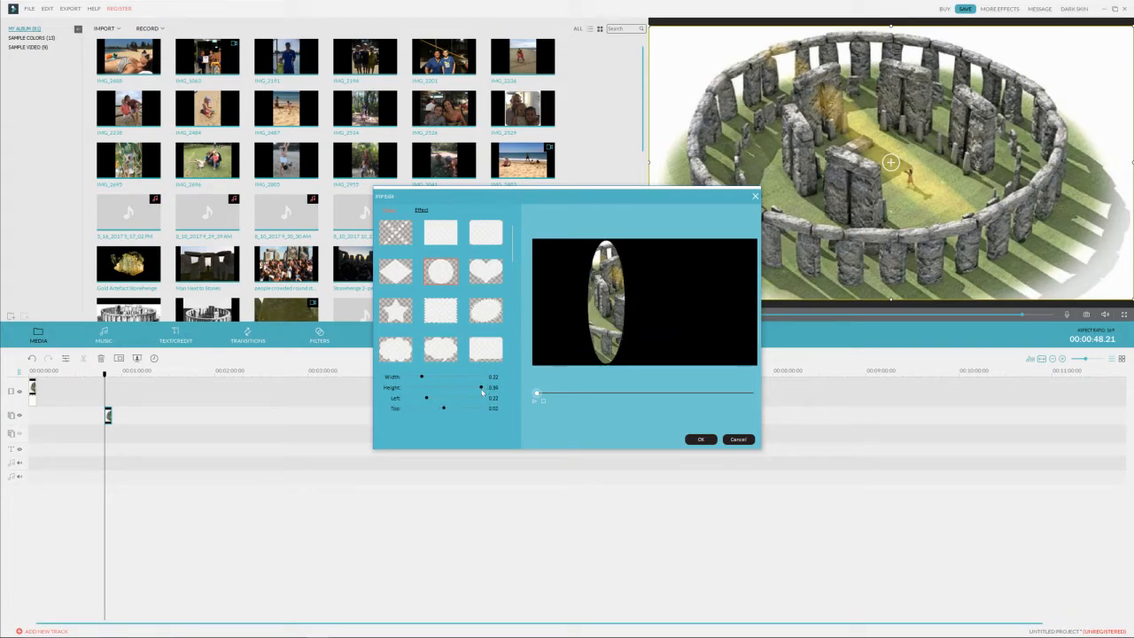
Step: Shift the oval mask sideways, shorten its height and widen it slightly
{"action": "left_click_drag", "start_coordinate": [443, 408], "coordinate": [457, 408]}
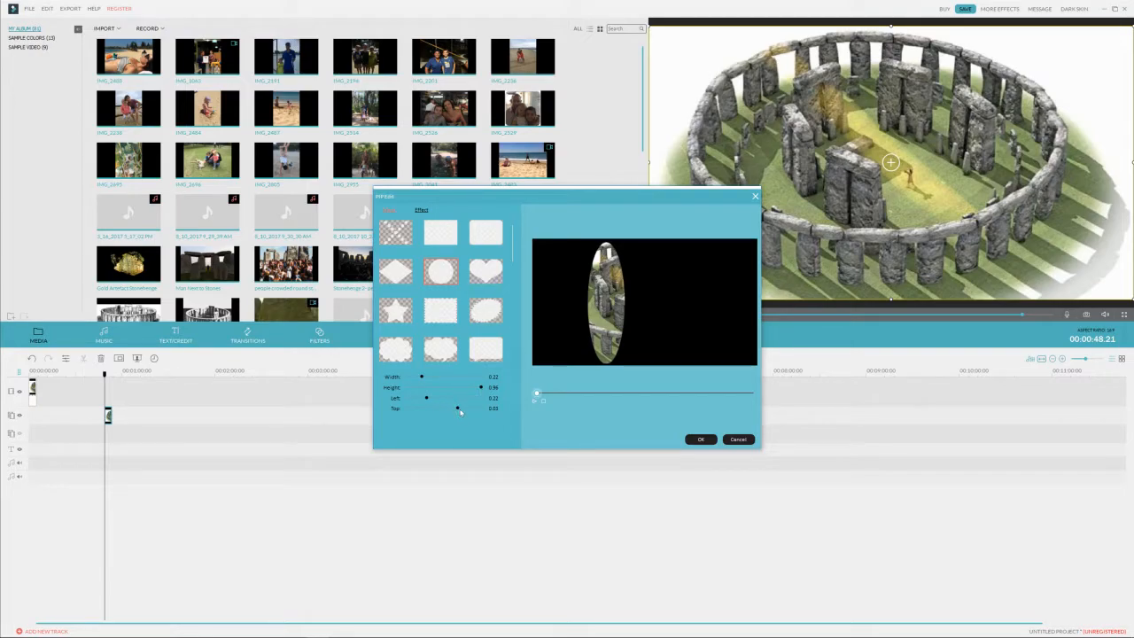
{"action": "left_click_drag", "start_coordinate": [457, 408], "coordinate": [475, 407]}
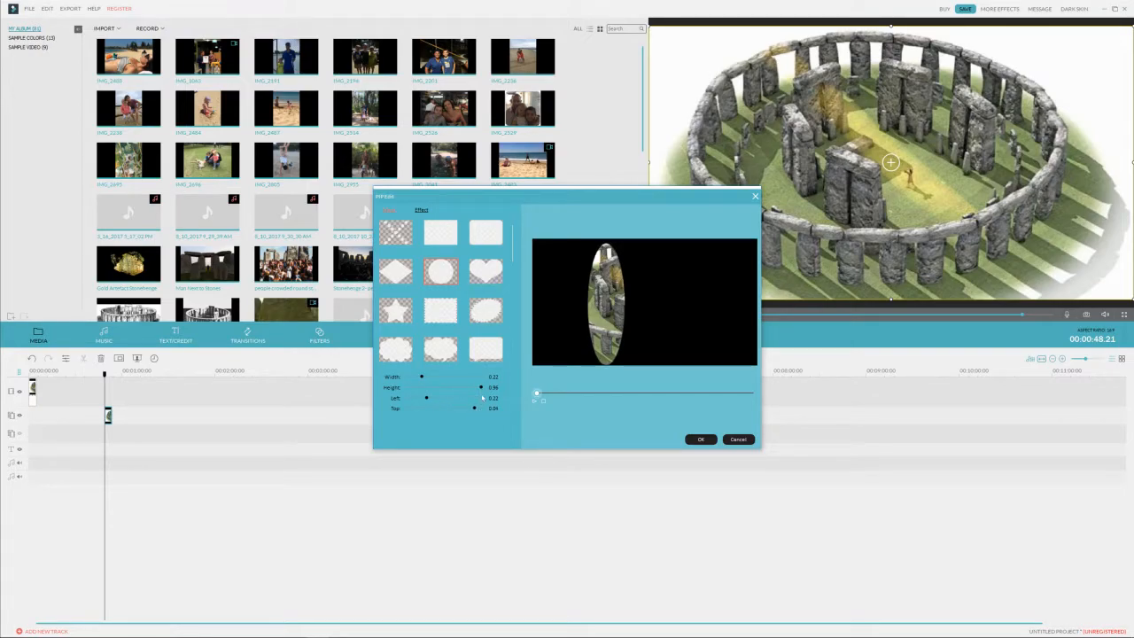
{"action": "left_click_drag", "start_coordinate": [482, 386], "coordinate": [461, 386]}
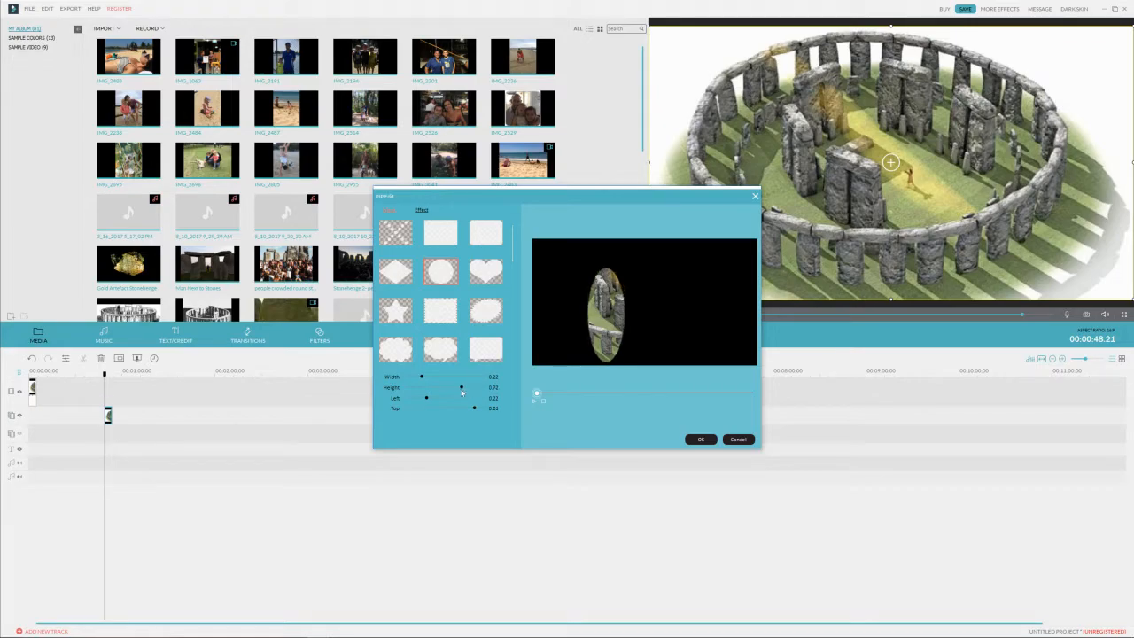
{"action": "left_click_drag", "start_coordinate": [460, 387], "coordinate": [457, 387]}
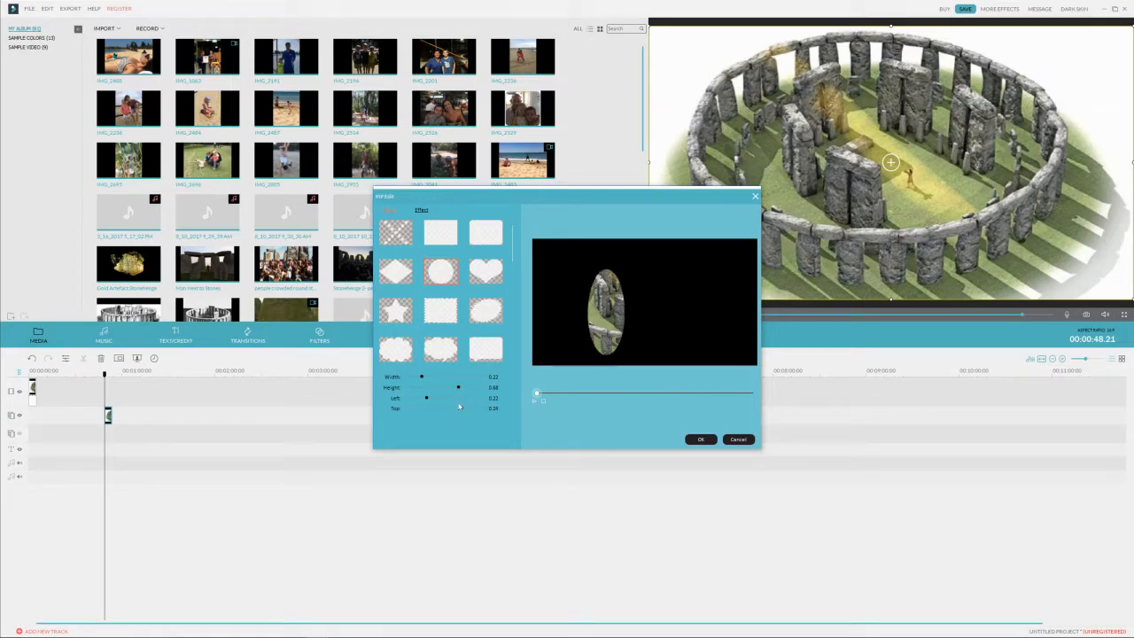
{"action": "left_click_drag", "start_coordinate": [457, 407], "coordinate": [405, 407]}
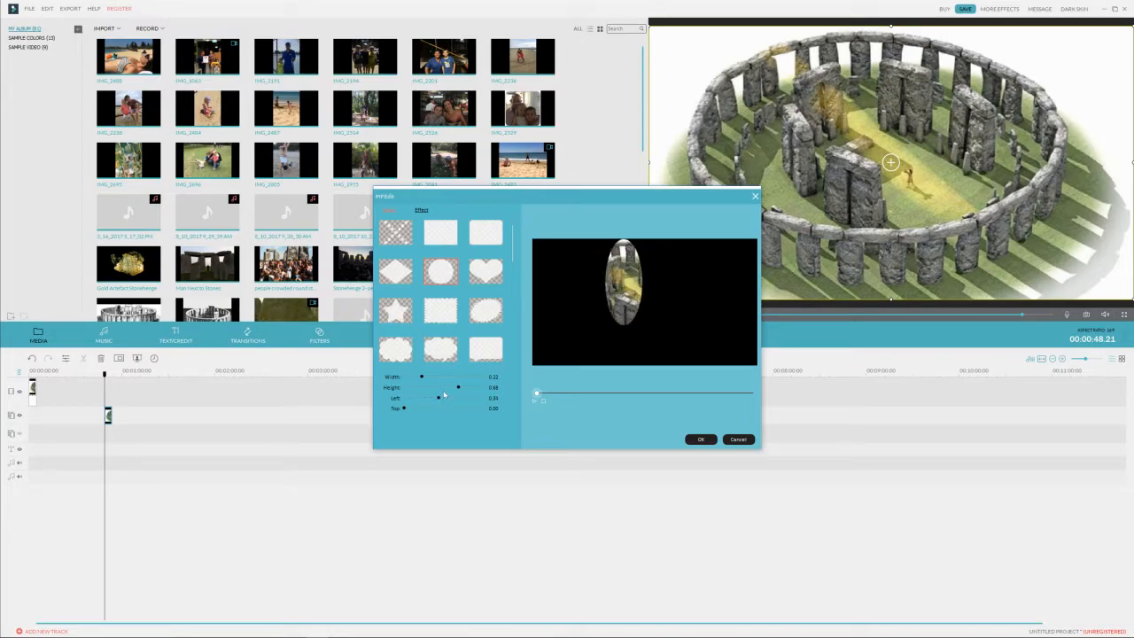
{"action": "left_click_drag", "start_coordinate": [444, 397], "coordinate": [433, 397]}
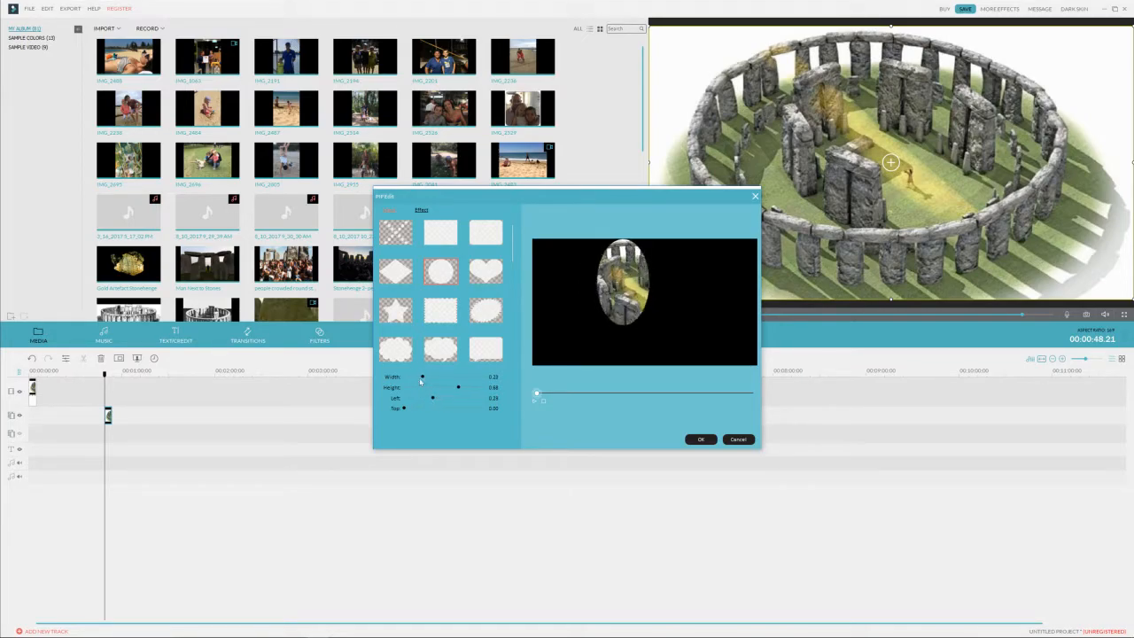
Step: Stretch the mask into a wide oval, then flatten and shrink it near the top of the frame
{"action": "left_click_drag", "start_coordinate": [422, 376], "coordinate": [483, 376]}
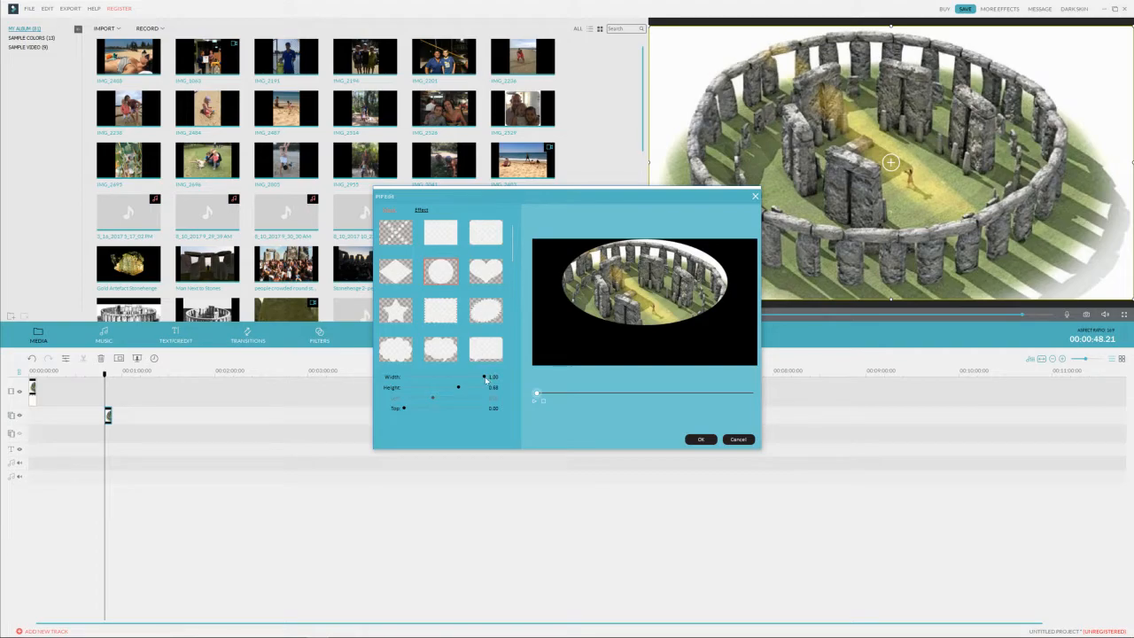
{"action": "left_click_drag", "start_coordinate": [484, 376], "coordinate": [478, 375]}
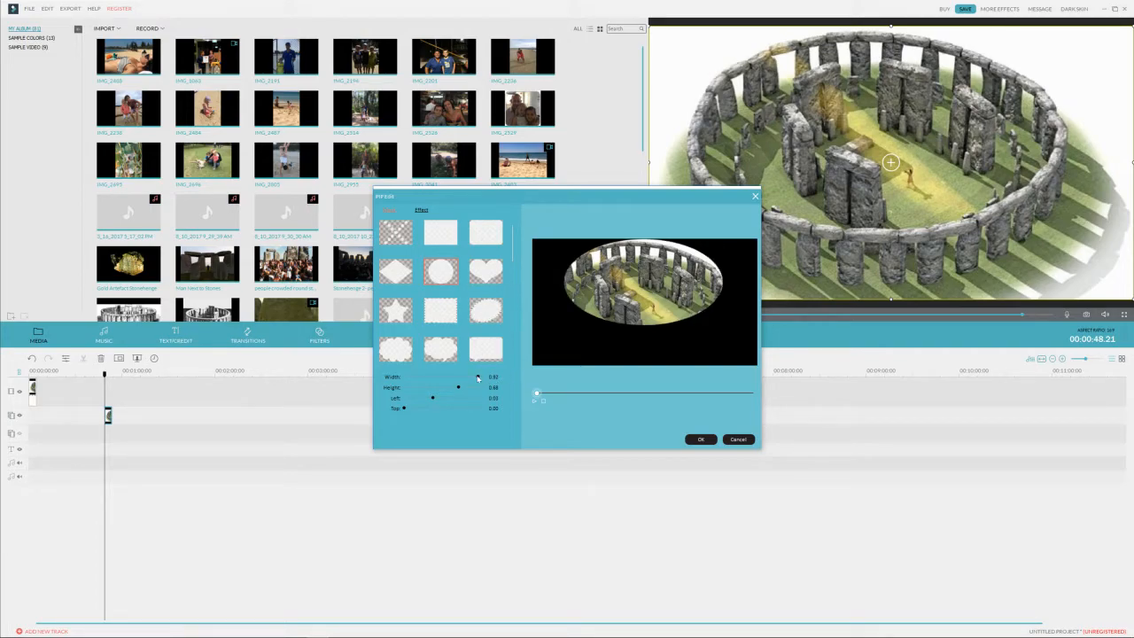
{"action": "left_click_drag", "start_coordinate": [479, 376], "coordinate": [439, 375]}
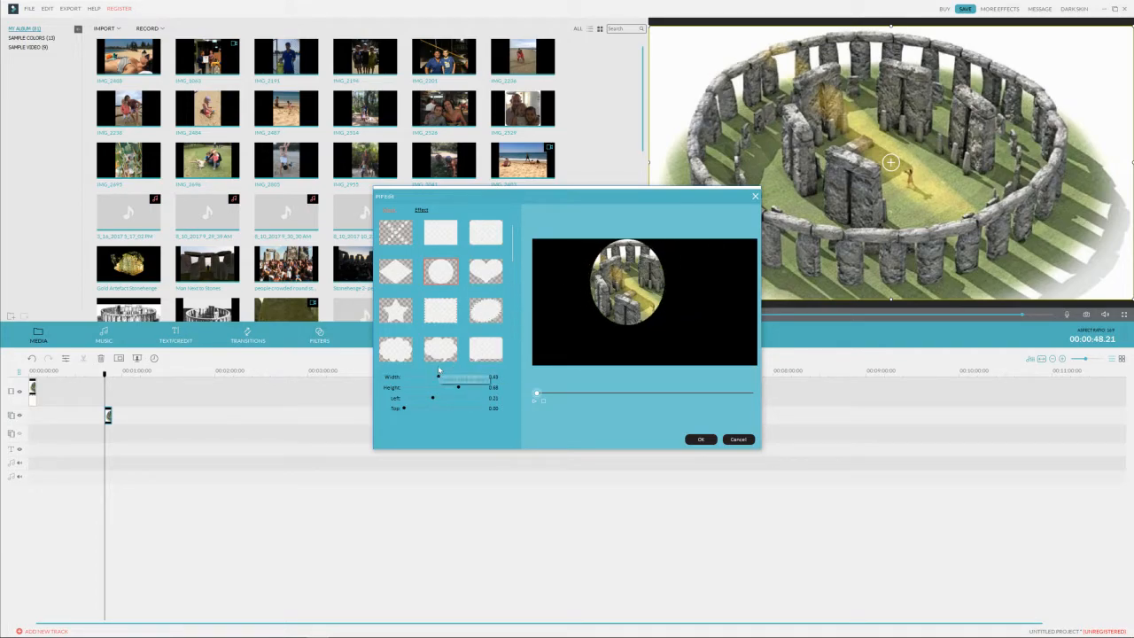
{"action": "left_click_drag", "start_coordinate": [457, 387], "coordinate": [416, 386]}
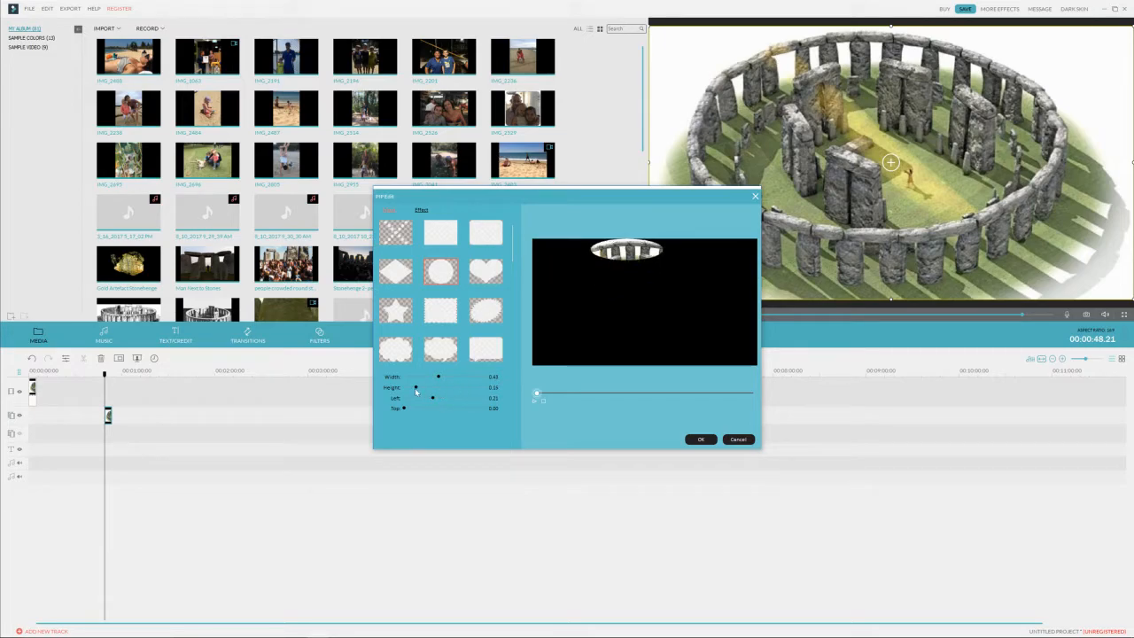
{"action": "left_click_drag", "start_coordinate": [416, 387], "coordinate": [437, 386]}
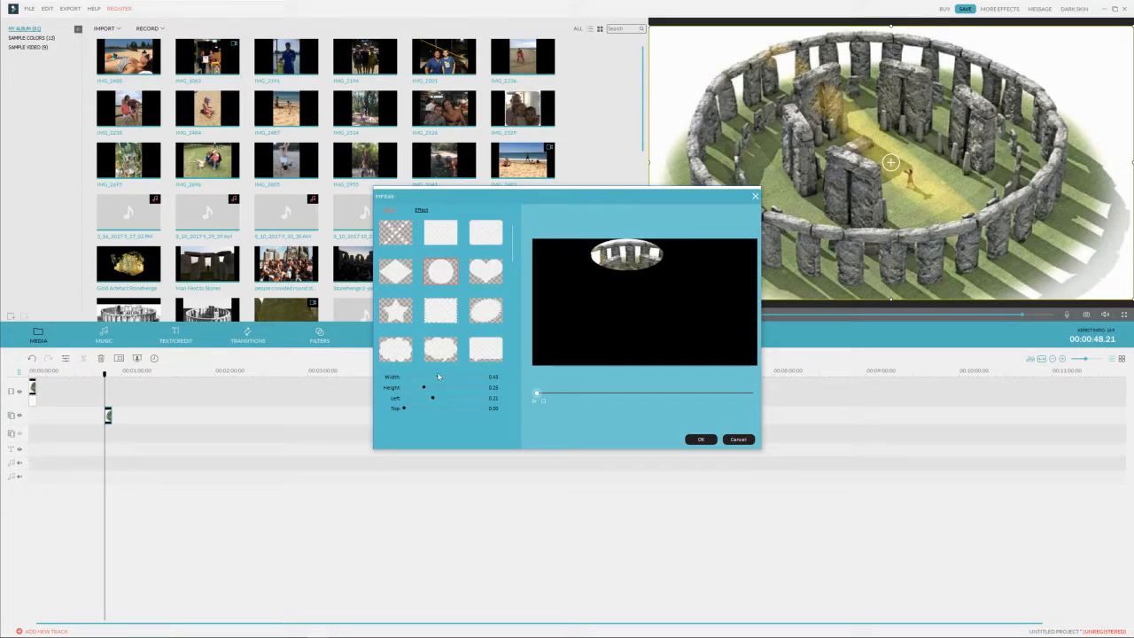
Step: Reduce the mask to a tiny dot left of centre, hiding almost the whole image
{"action": "left_click_drag", "start_coordinate": [436, 375], "coordinate": [417, 376]}
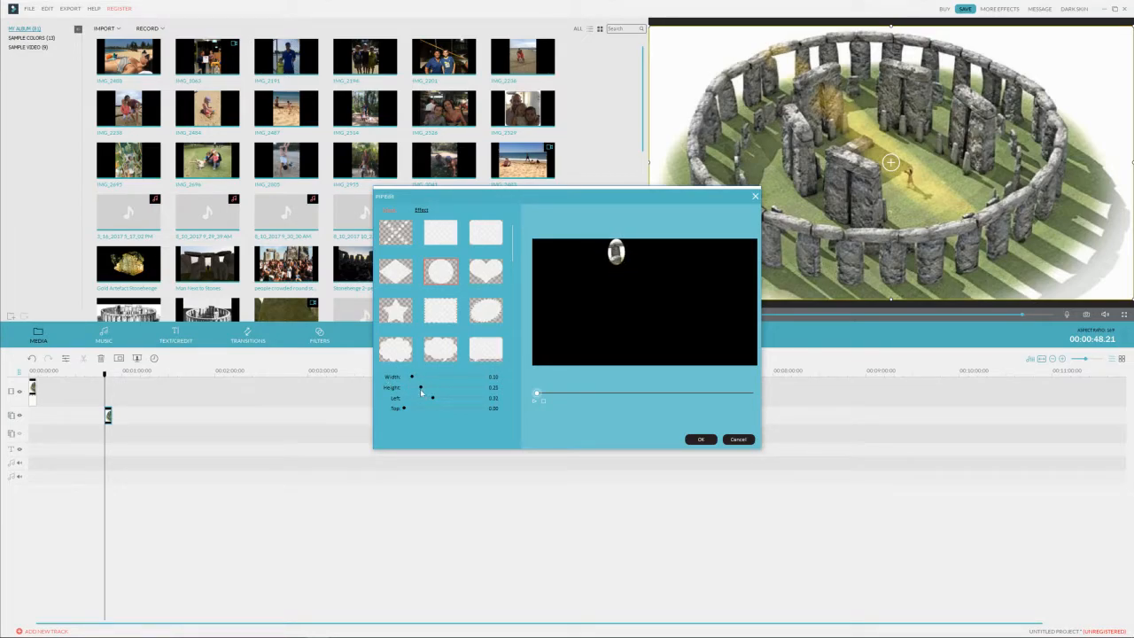
{"action": "left_click_drag", "start_coordinate": [422, 387], "coordinate": [433, 386]}
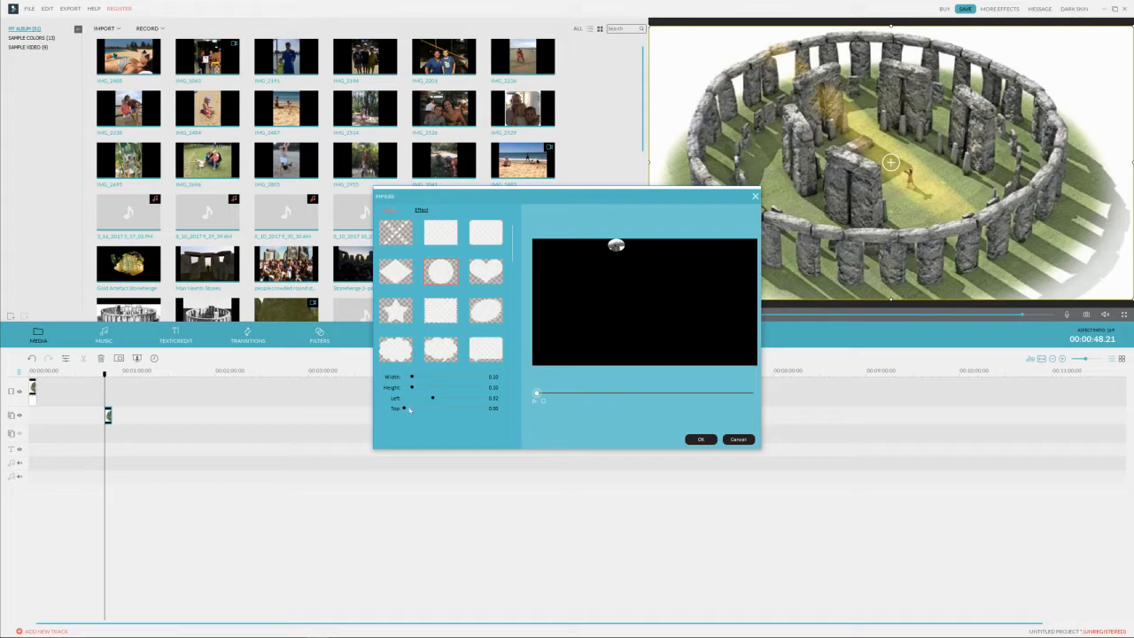
{"action": "left_click_drag", "start_coordinate": [432, 397], "coordinate": [447, 397]}
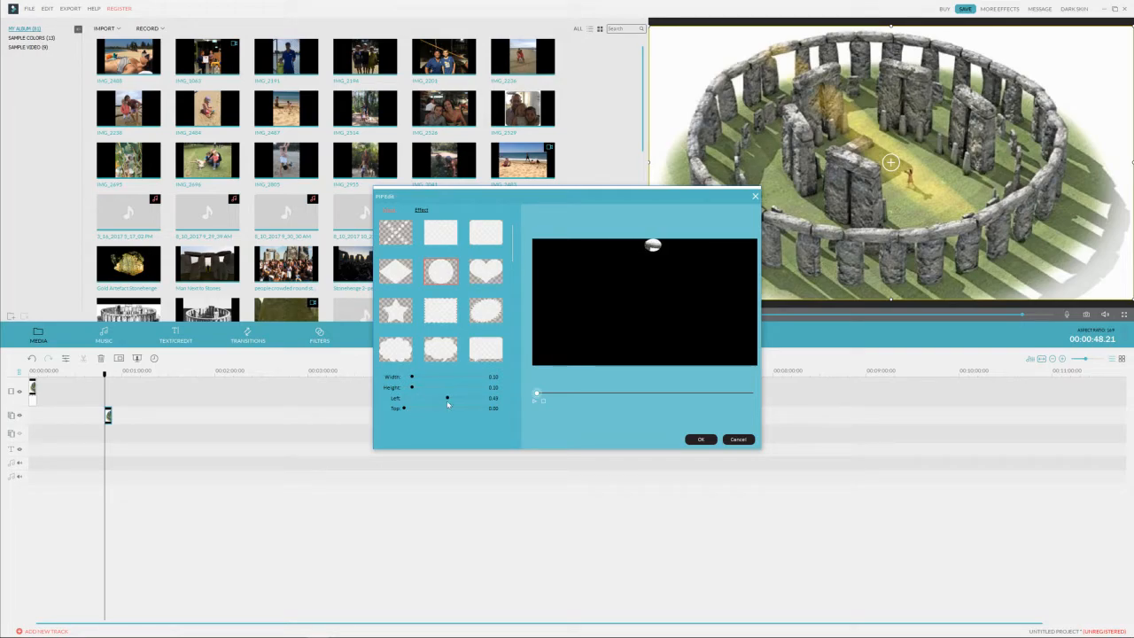
{"action": "left_click_drag", "start_coordinate": [447, 397], "coordinate": [440, 397]}
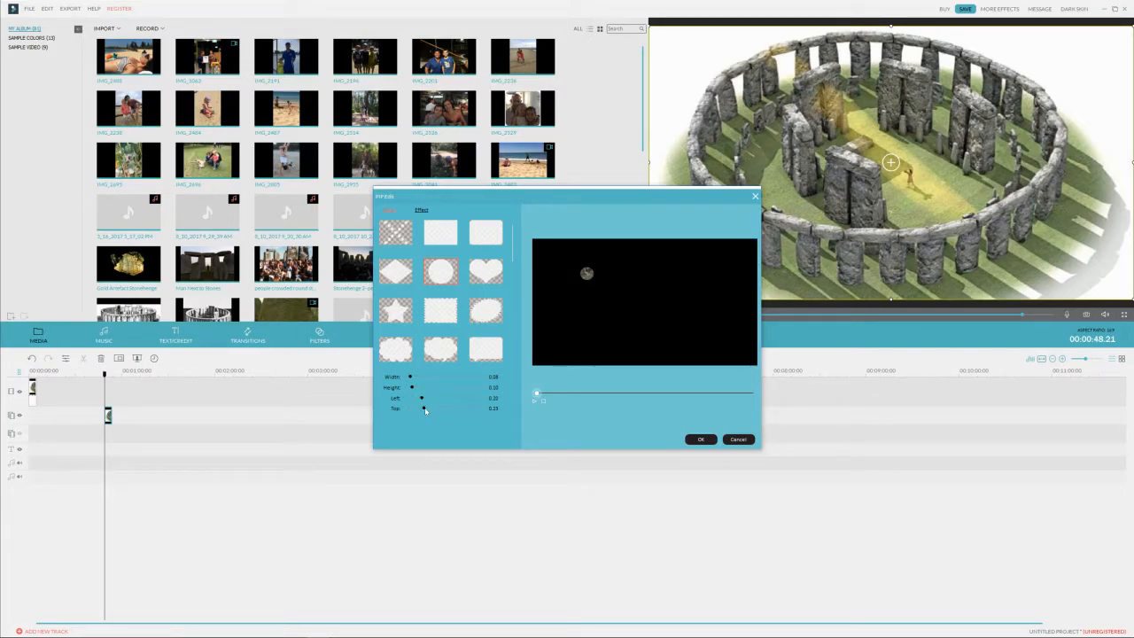
{"action": "left_click_drag", "start_coordinate": [422, 407], "coordinate": [450, 408]}
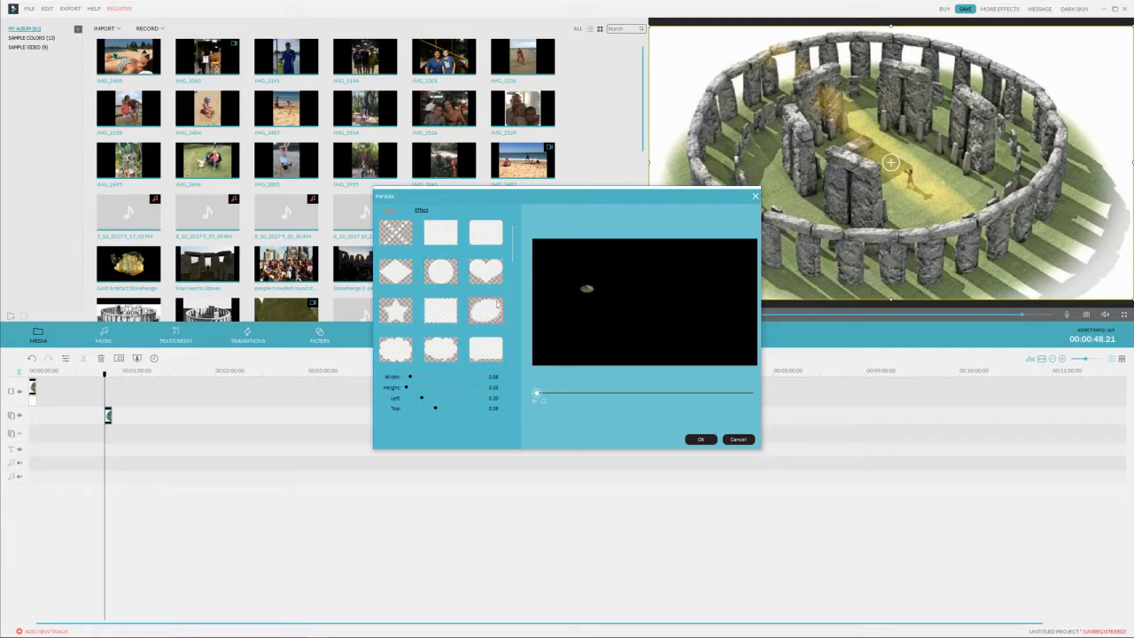
{"action": "mouse_move", "coordinate": [486, 309]}
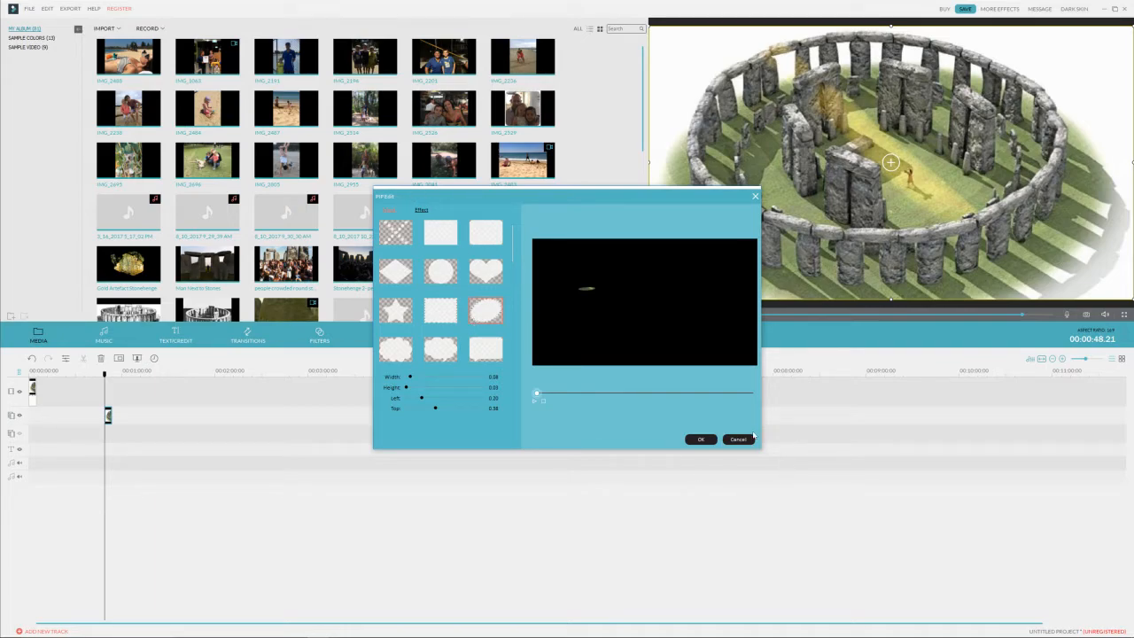
Step: Cancel the mask changes so the Stonehenge image stays fully visible and the dialog closes
{"action": "left_click", "coordinate": [737, 440]}
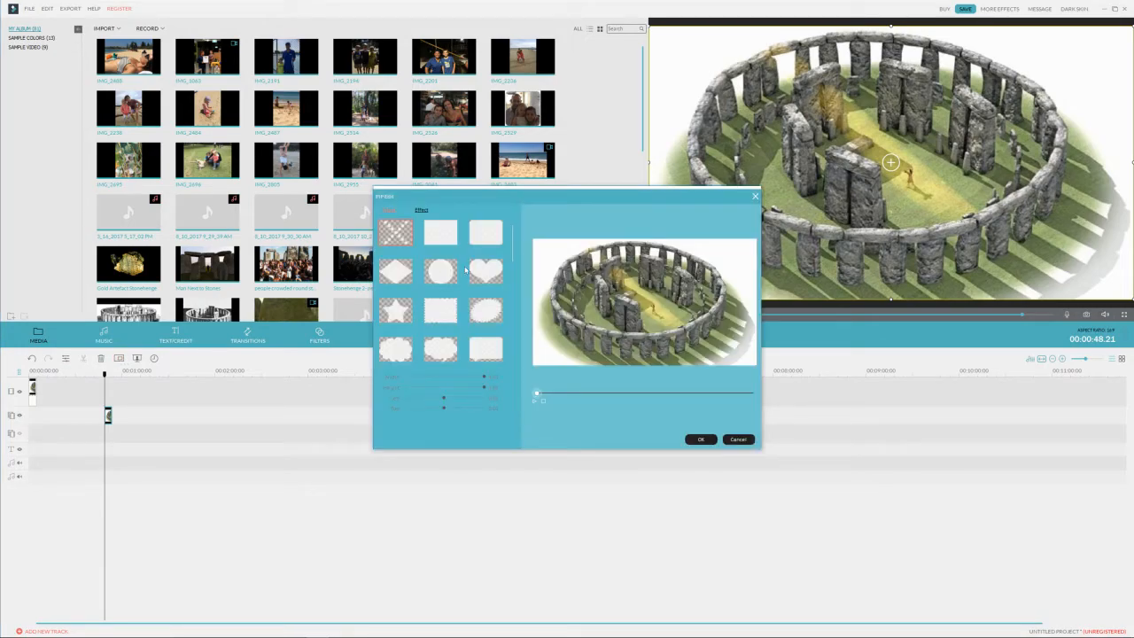
{"action": "left_click", "coordinate": [486, 269]}
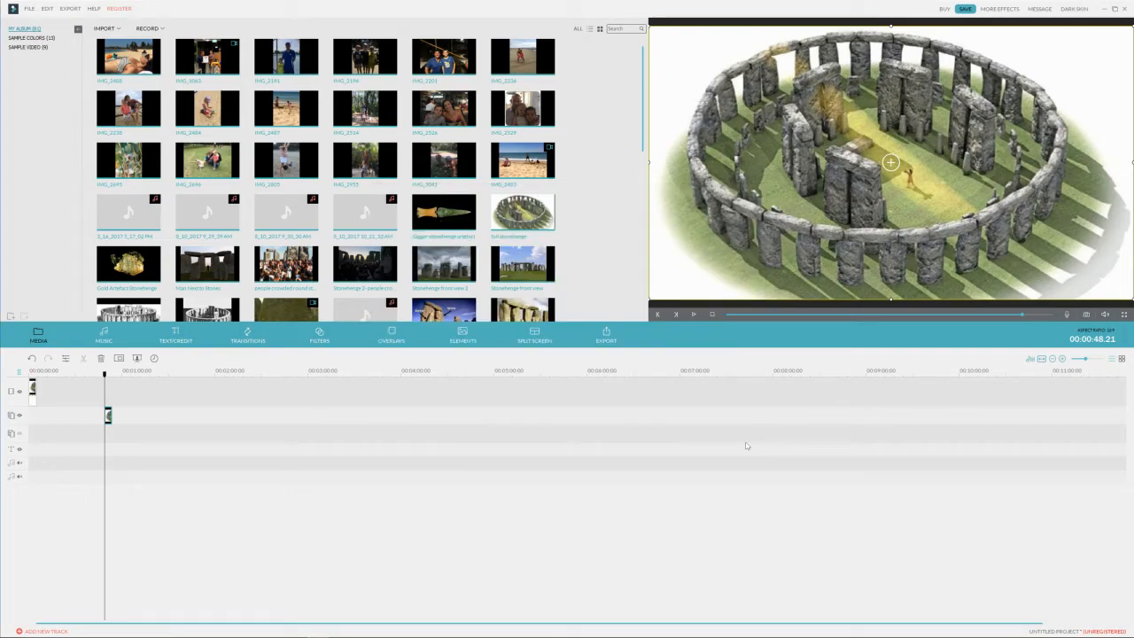
{"action": "mouse_move", "coordinate": [748, 404]}
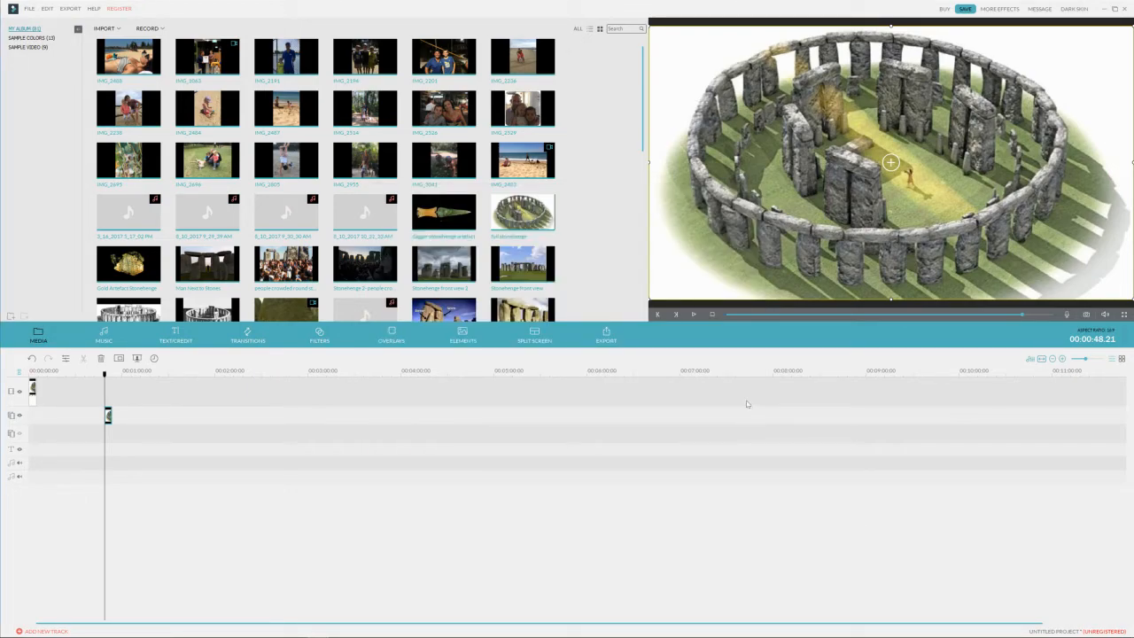